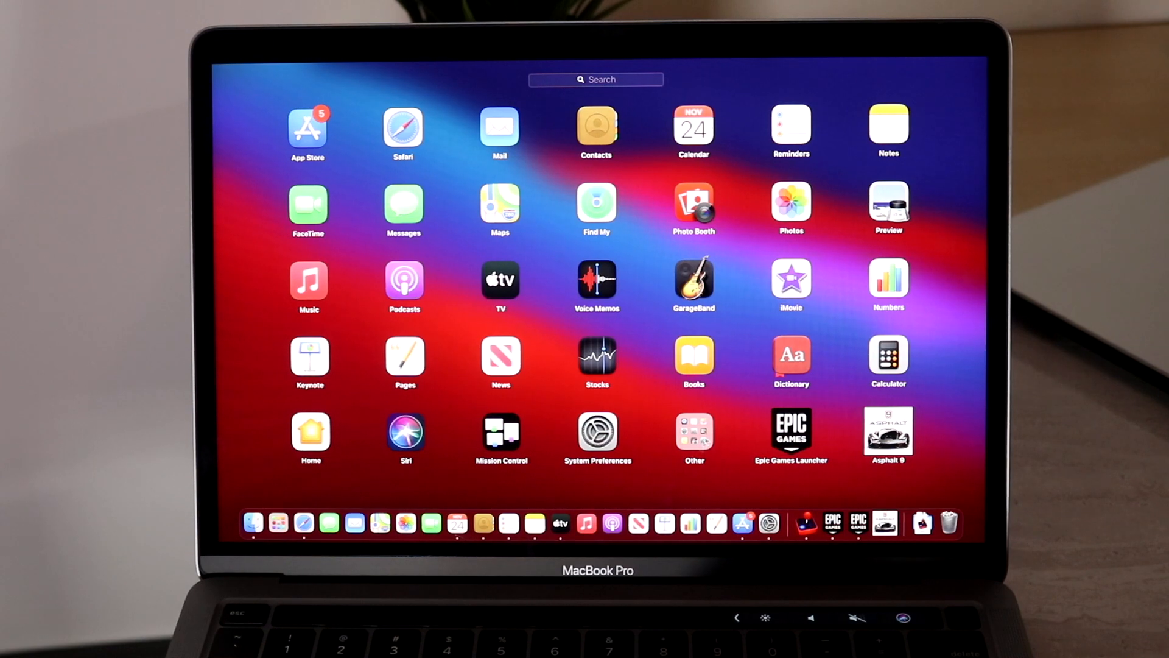
Open the App Store from Launchpad.
click(694, 431)
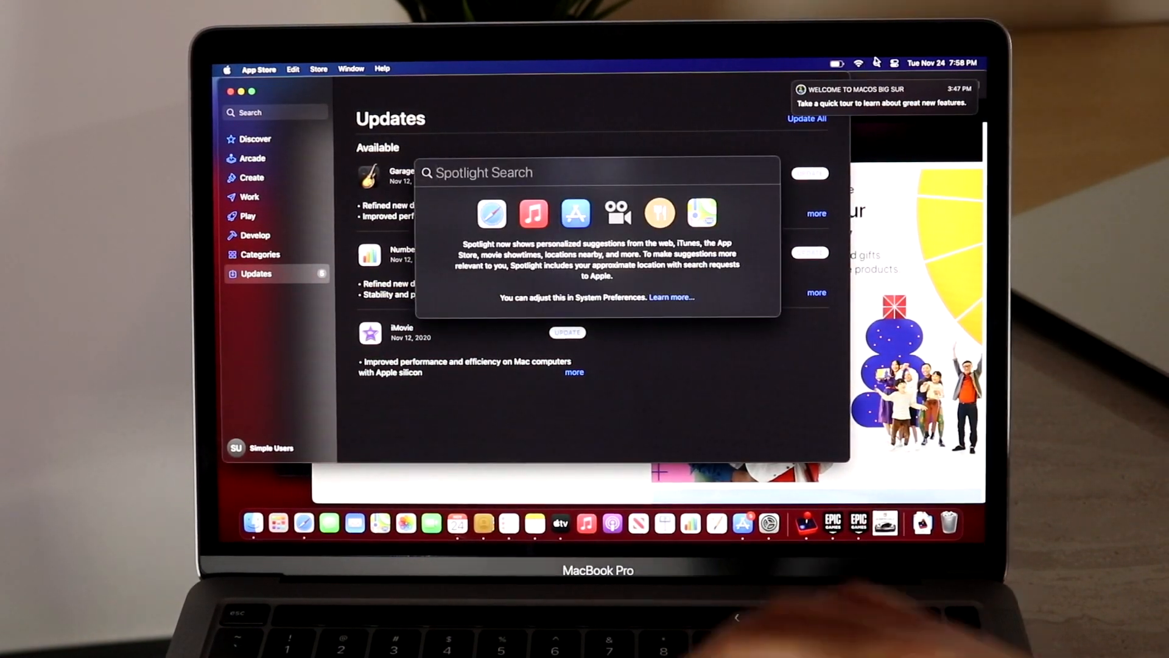
Launch QuickTime Player by searching 'QuickTime Player' in Spotlight.
text(quickTime Player)
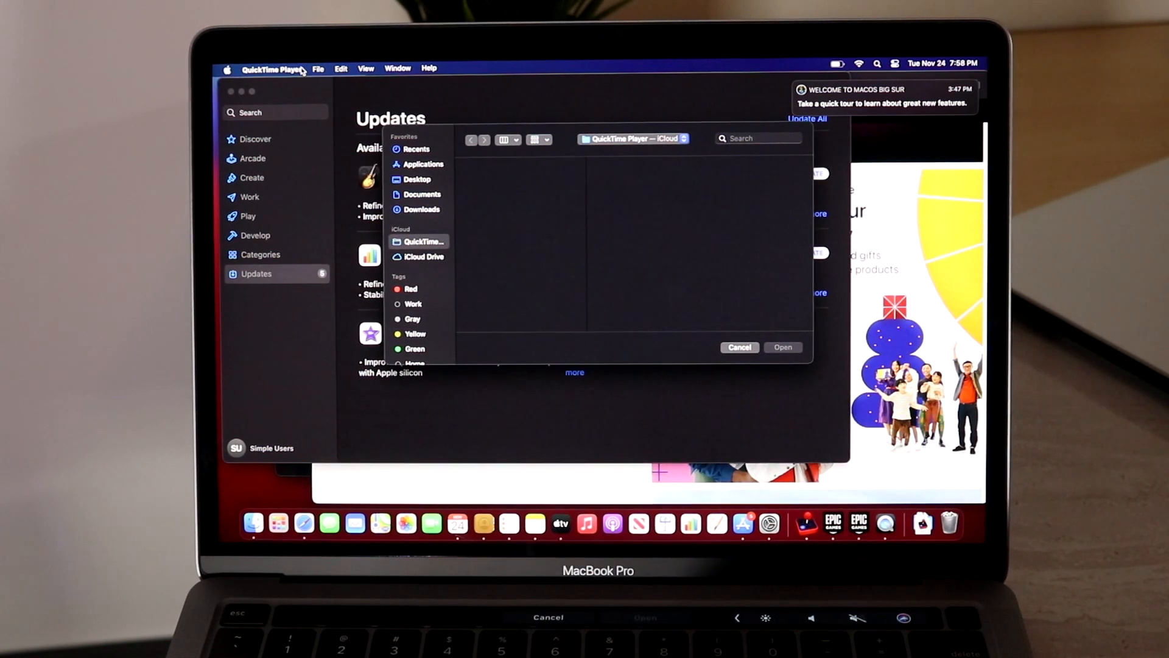
Start a new screen recording from QuickTime Player's File menu.
click(318, 67)
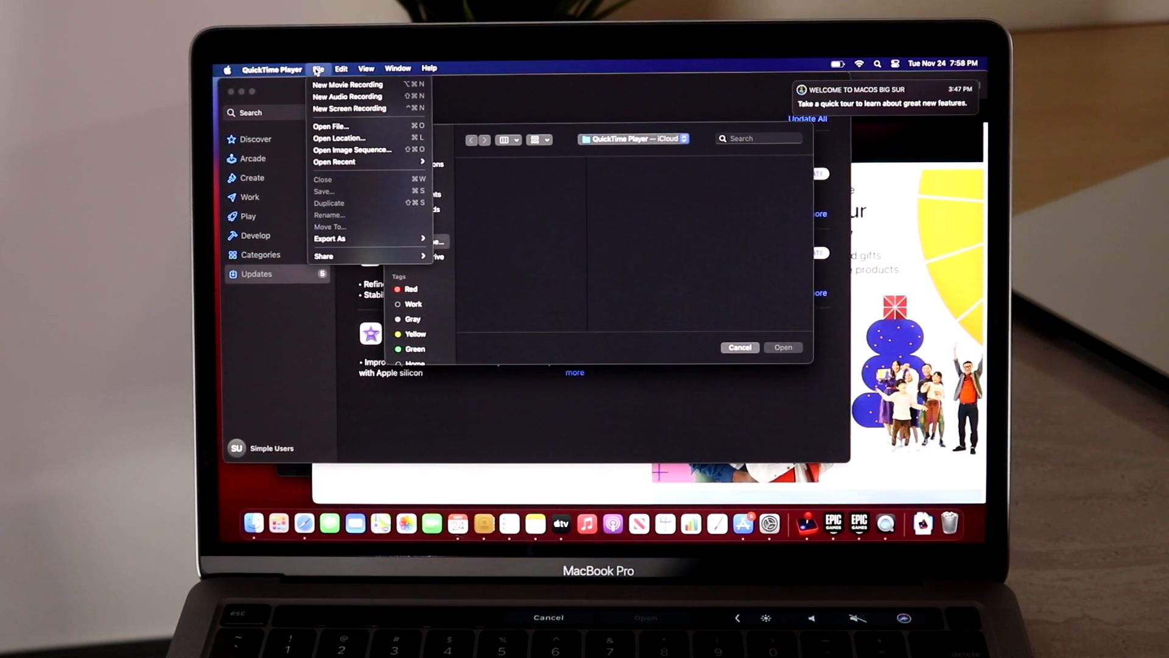
mouse_move(350, 109)
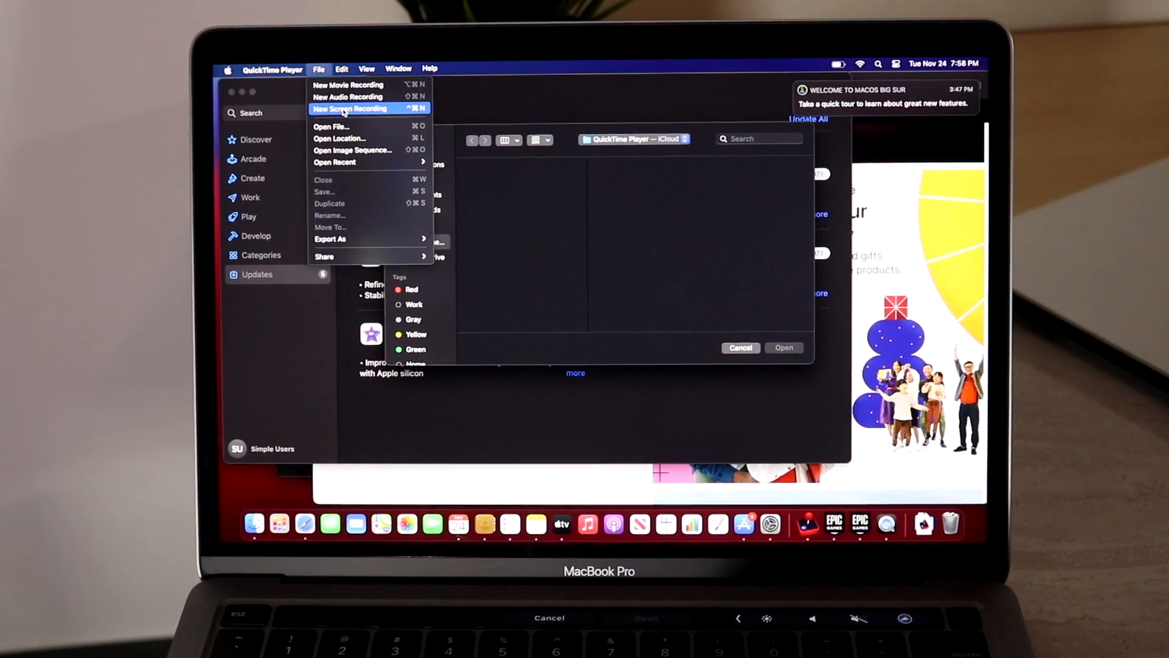
click(350, 109)
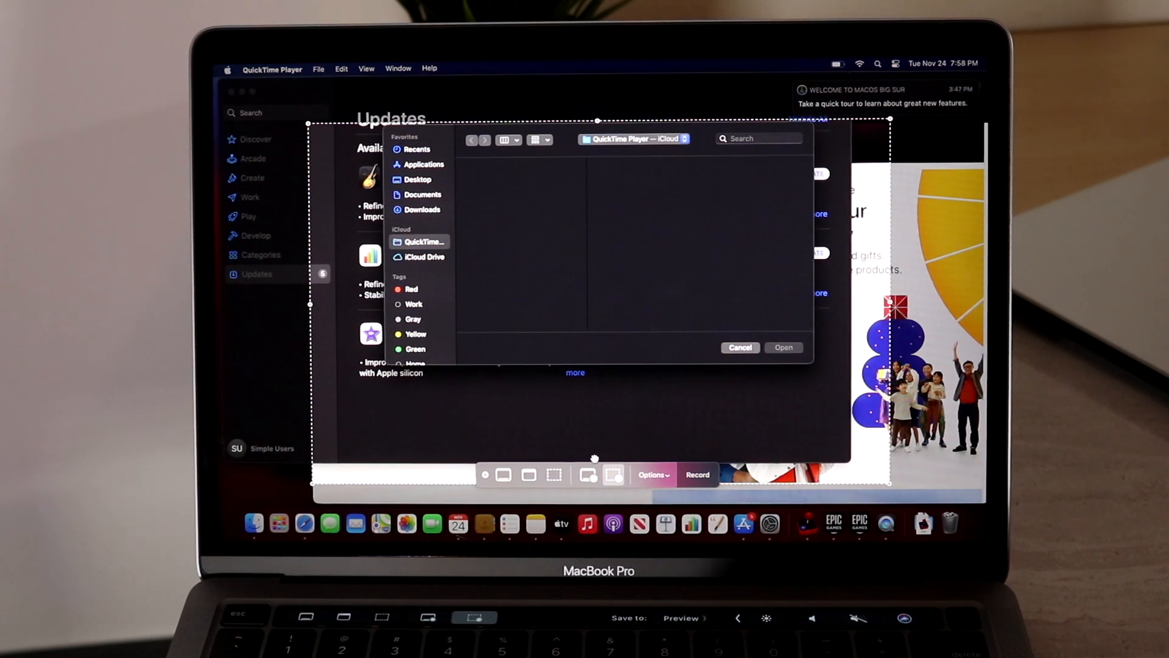
mouse_move(503, 475)
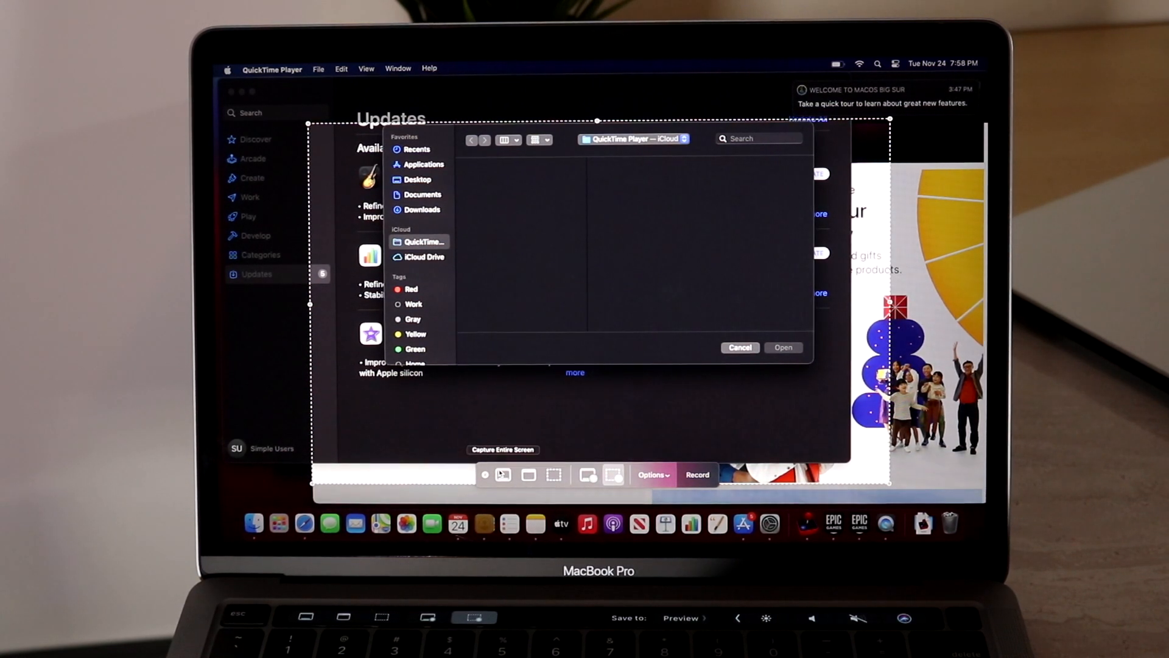
Record the entire screen using the Capture Entire Screen option.
click(528, 474)
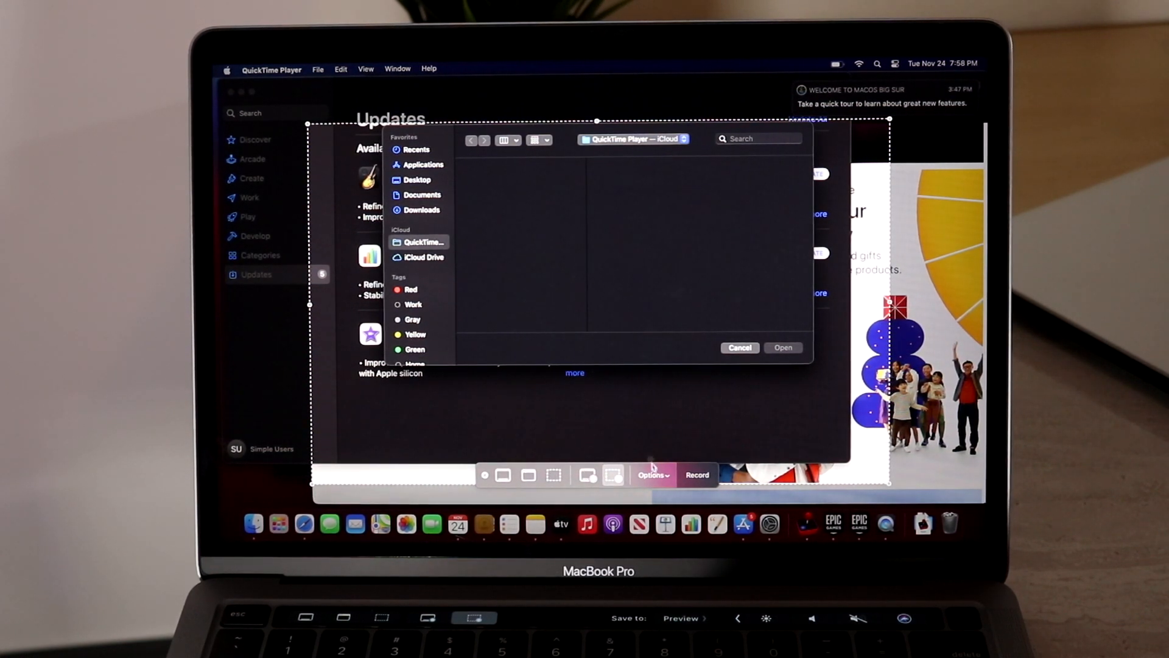
click(653, 475)
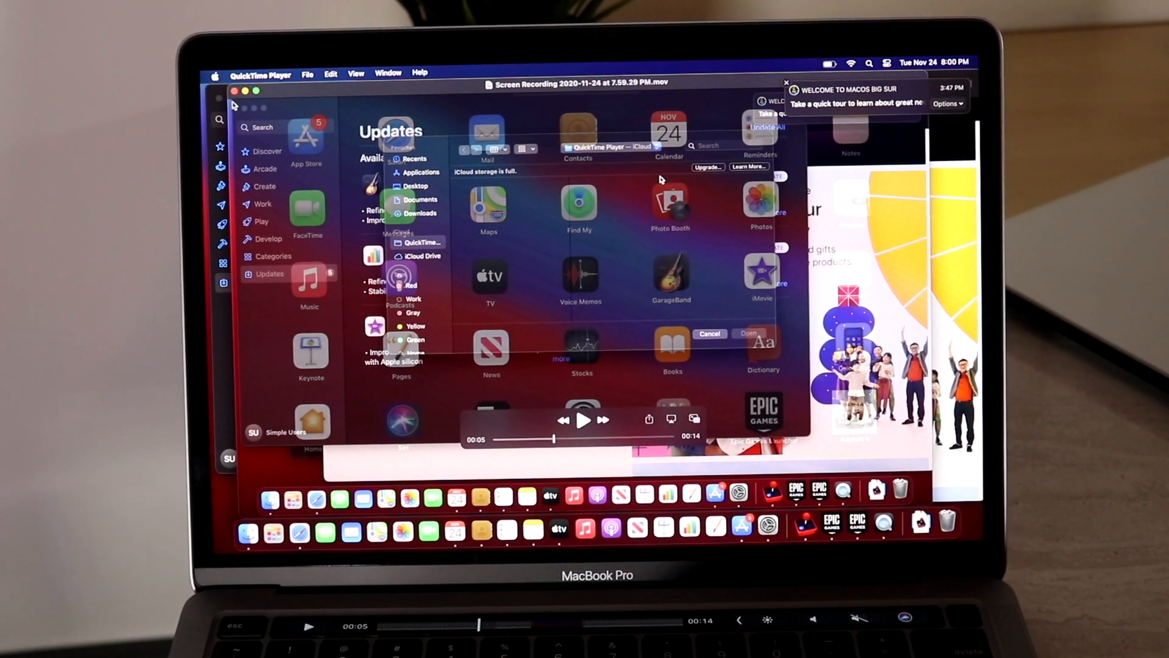
Show the File menu over the saved 14-second recording.
click(307, 73)
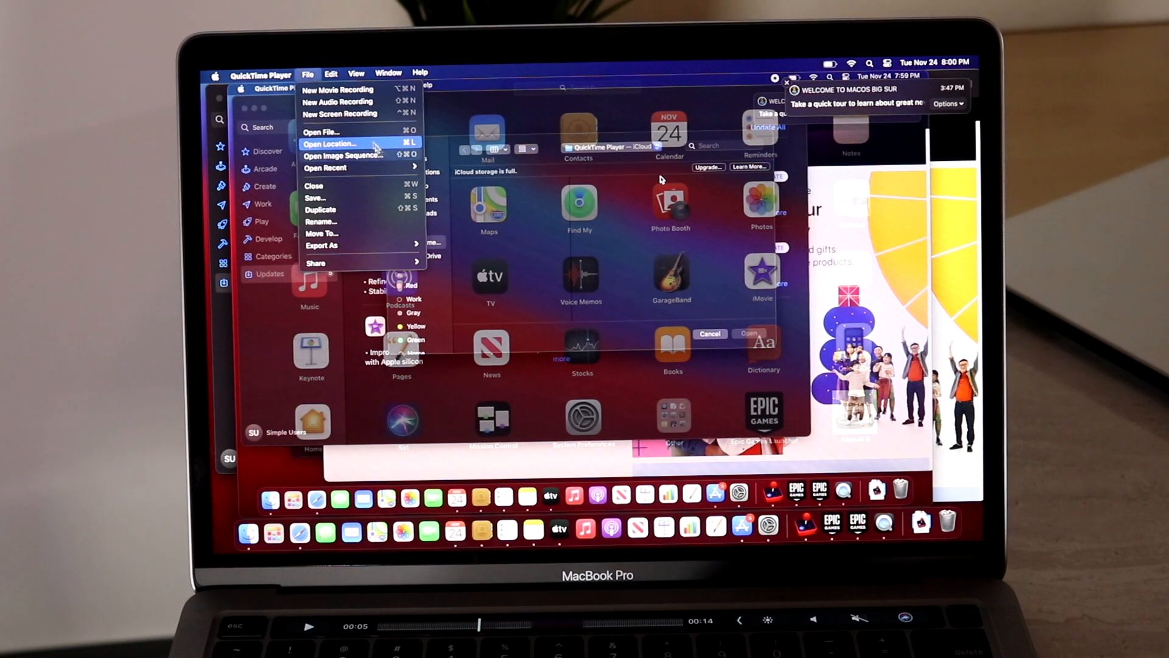